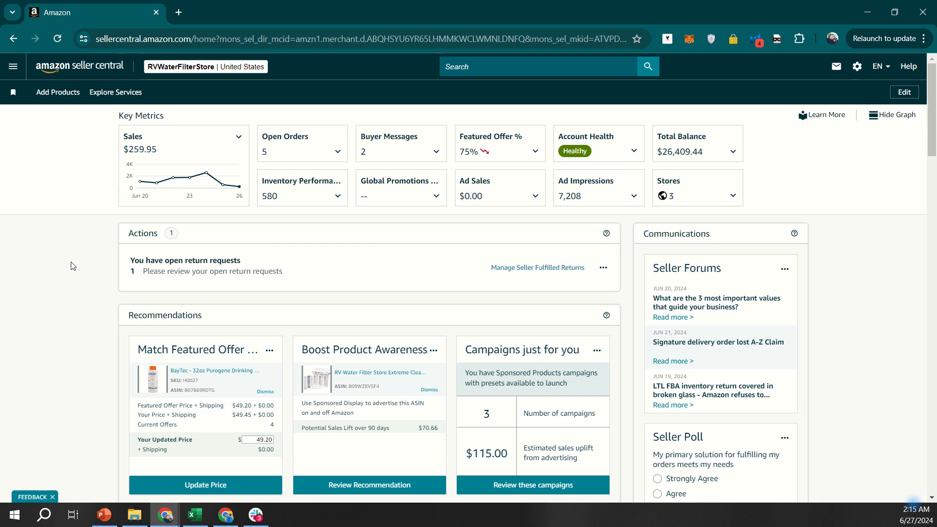
pyautogui.moveTo(280, 263)
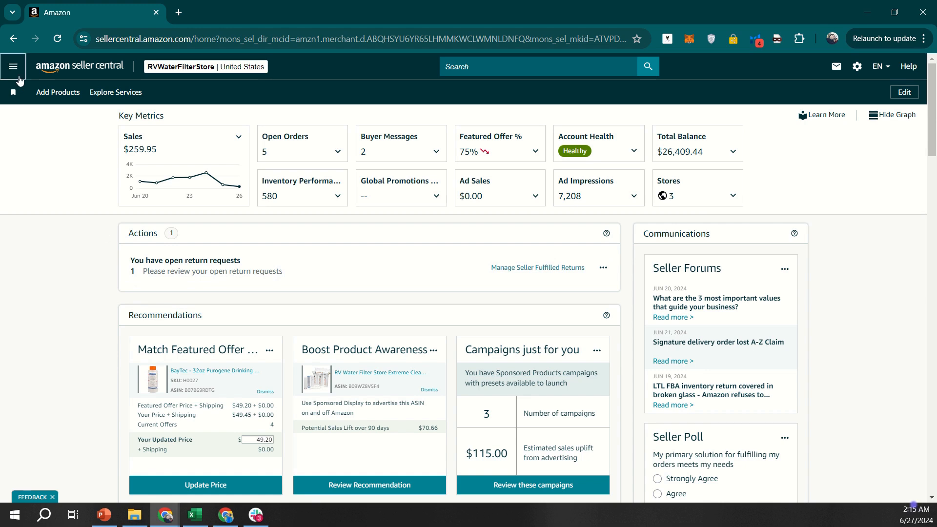
# Go to Catalog > Add Products from the navigation menu to reach List Your Products.
pyautogui.click(13, 66)
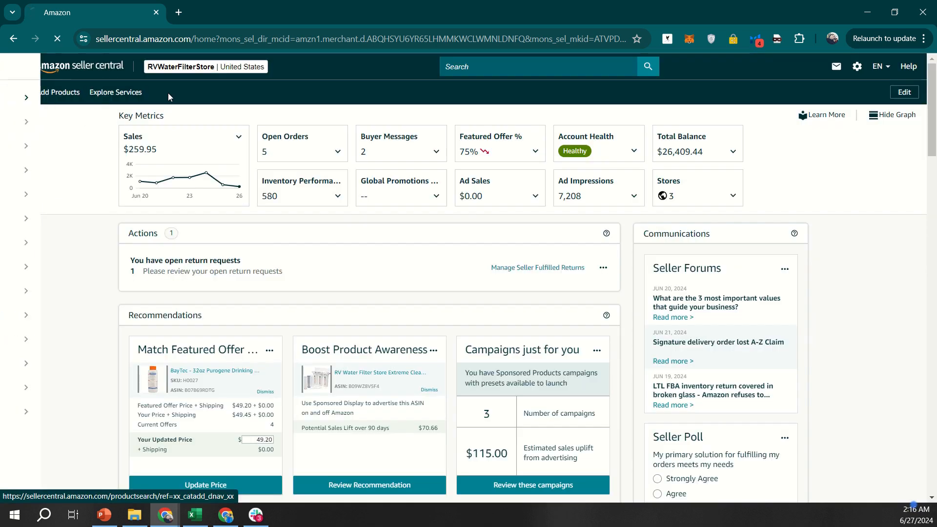
pyautogui.click(59, 92)
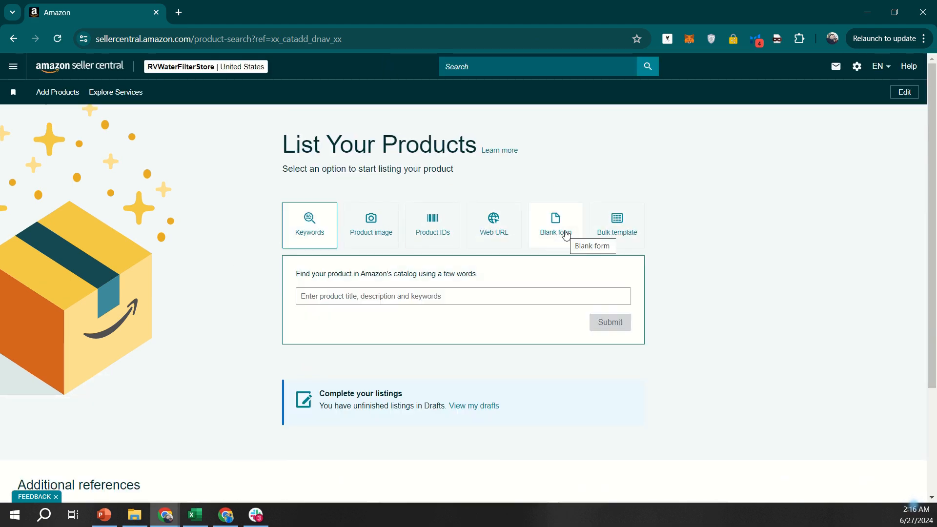
# Start a listing from a blank form and continue past the unfinished-draft prompt.
pyautogui.click(553, 225)
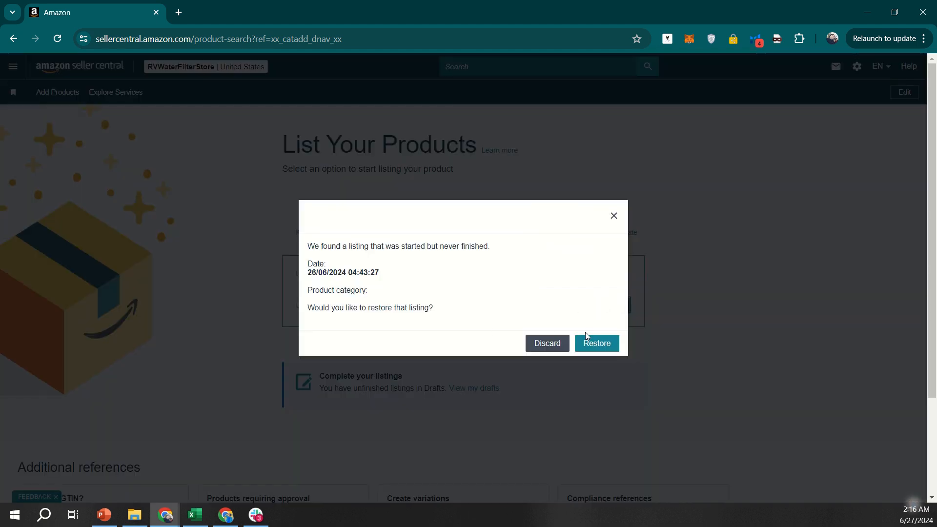
pyautogui.click(596, 343)
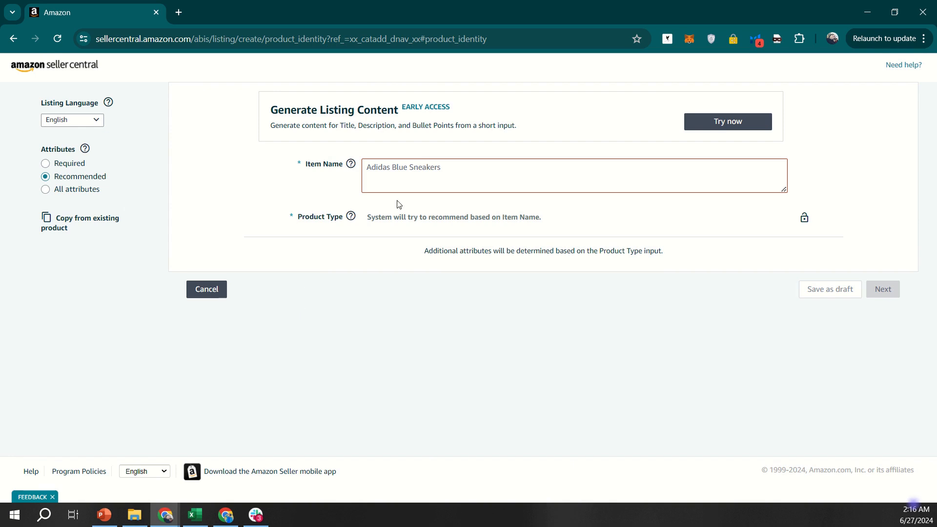
# Enter item name 'Shoelaces' for men, brand Solflower, no Product ID, and continue to Offer.
pyautogui.write('s')
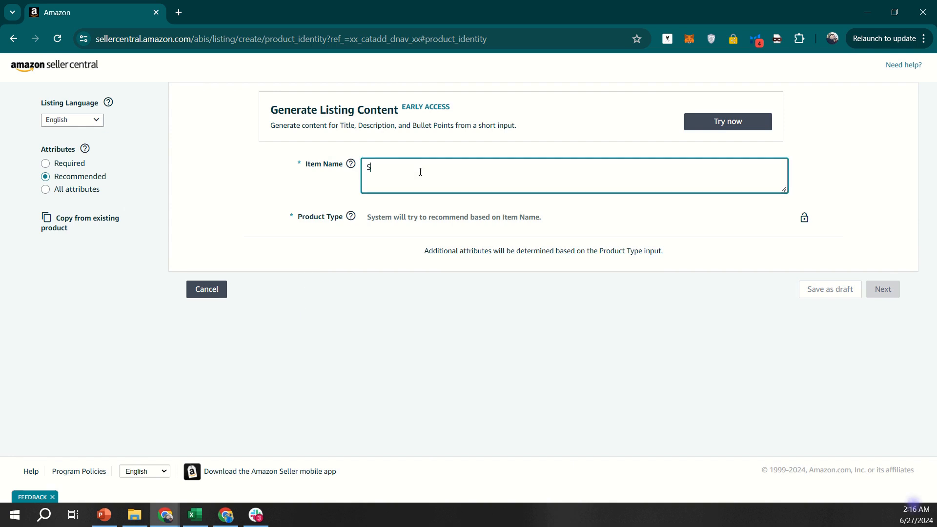
pyautogui.write('hoelaces for men')
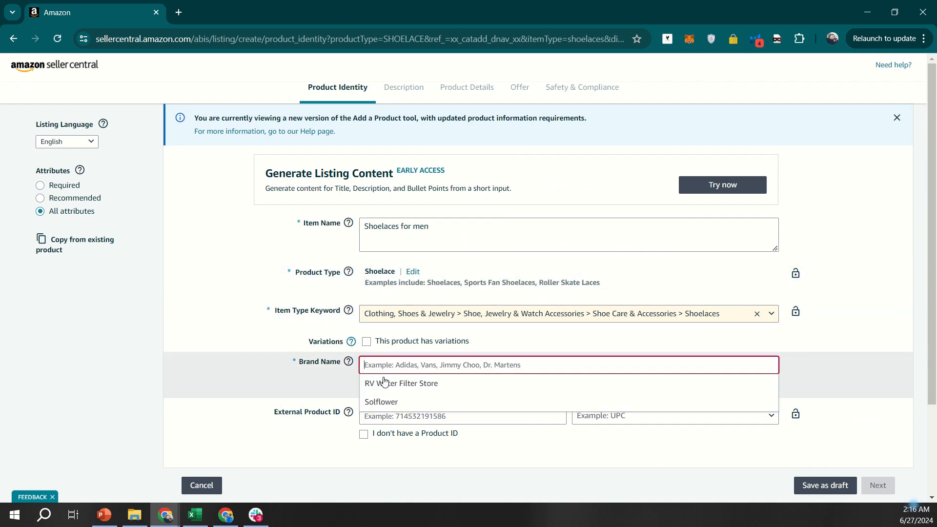
pyautogui.click(380, 401)
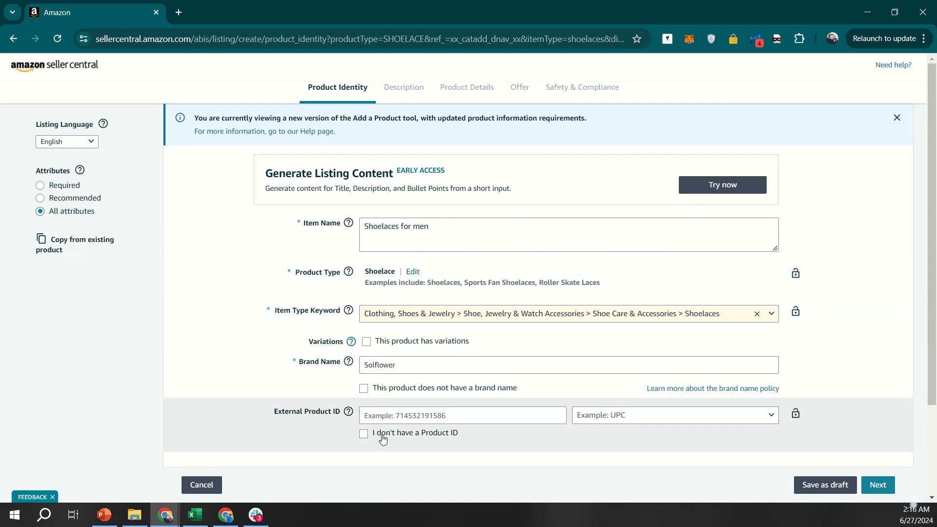
pyautogui.click(363, 433)
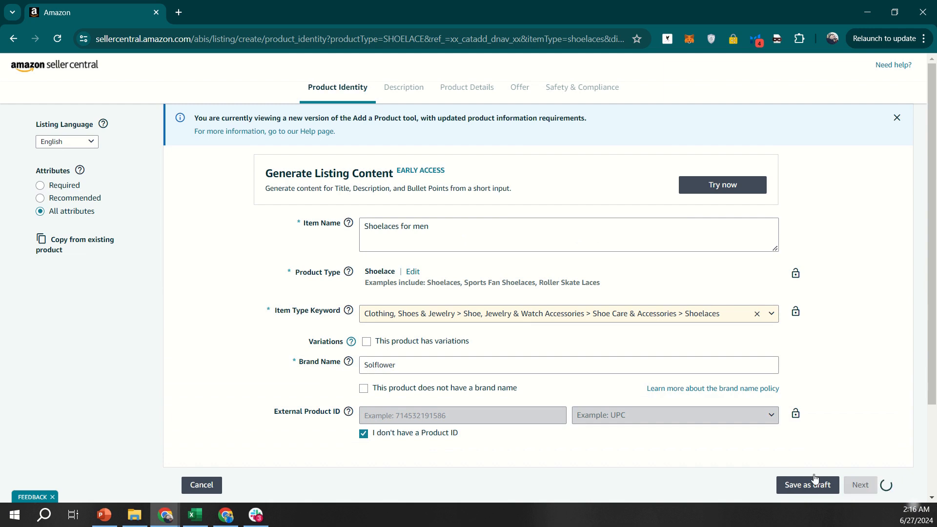
pyautogui.click(859, 485)
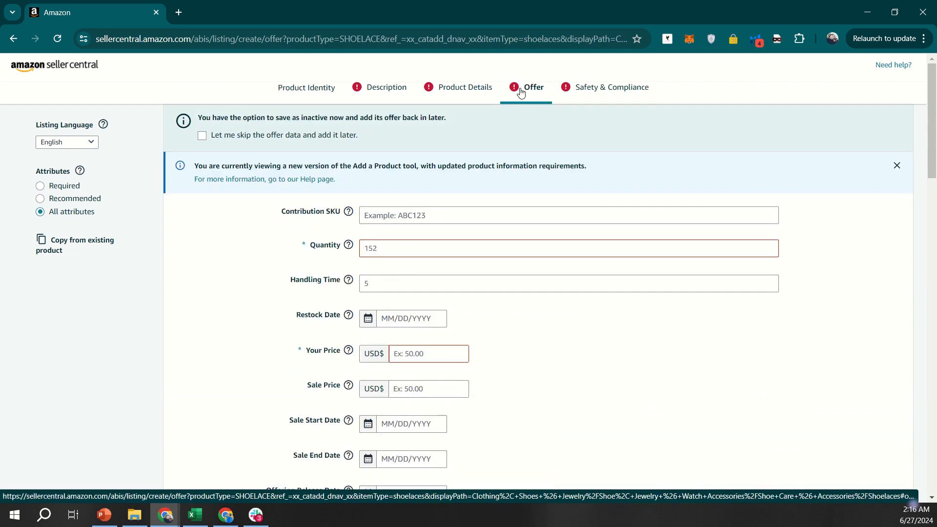
# Scroll the Offer section down to the Fulfillment Channel options.
pyautogui.scroll(-3)
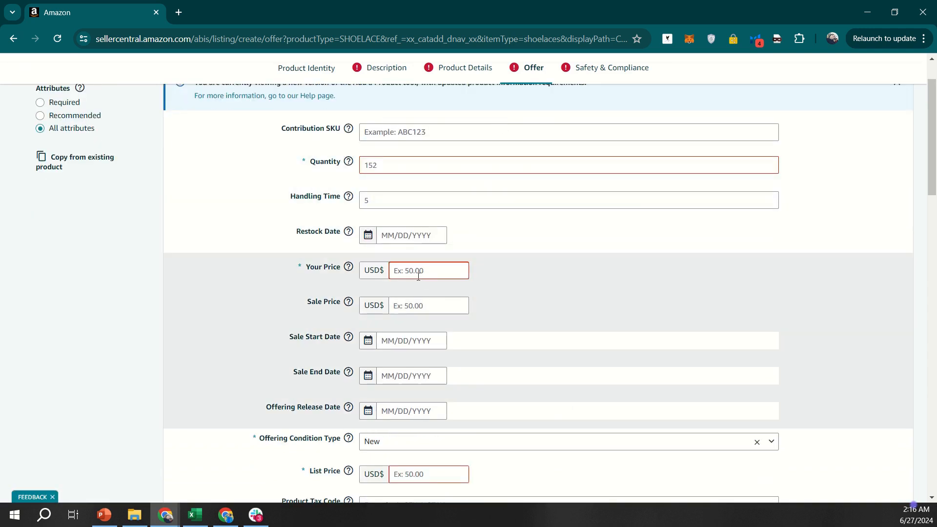
pyautogui.scroll(-3)
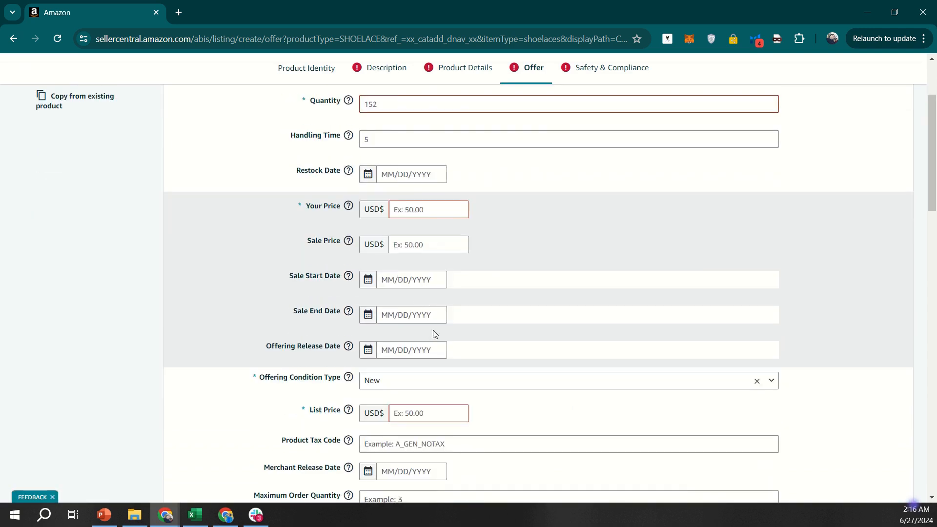
pyautogui.scroll(-3)
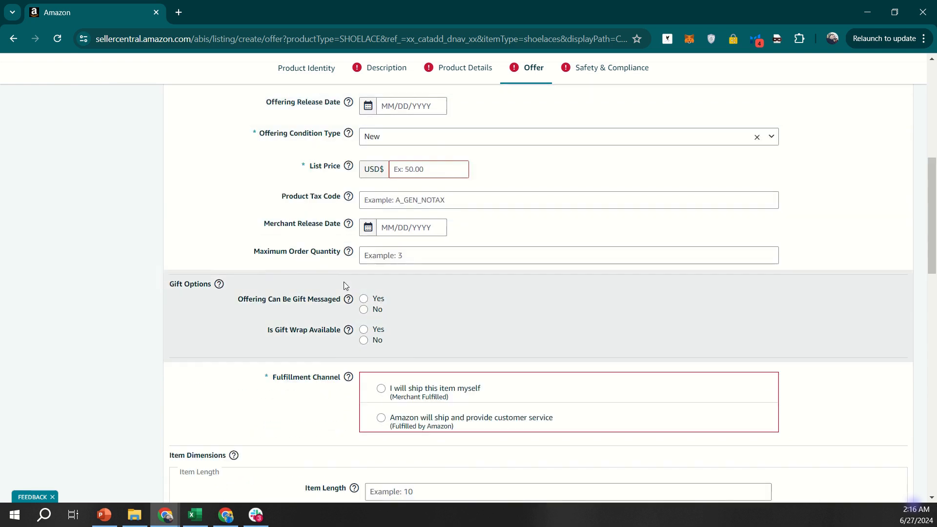
pyautogui.scroll(-3)
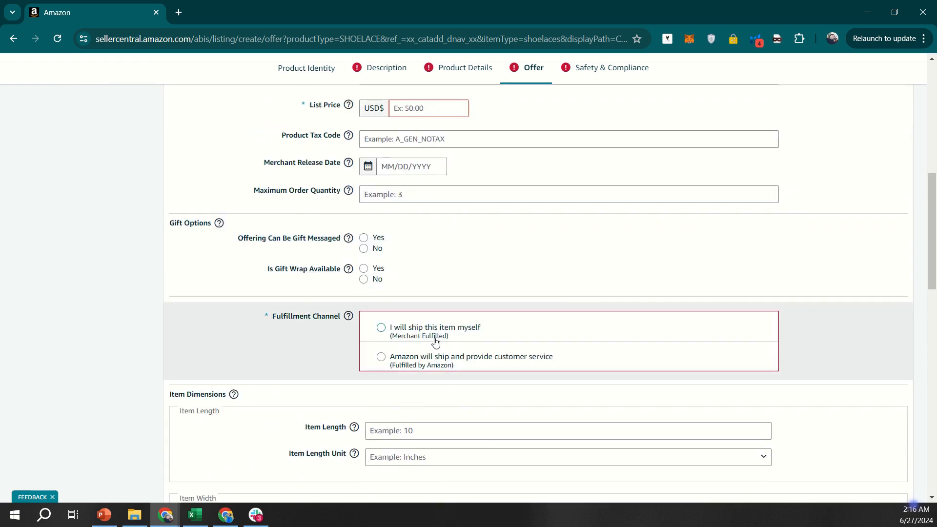